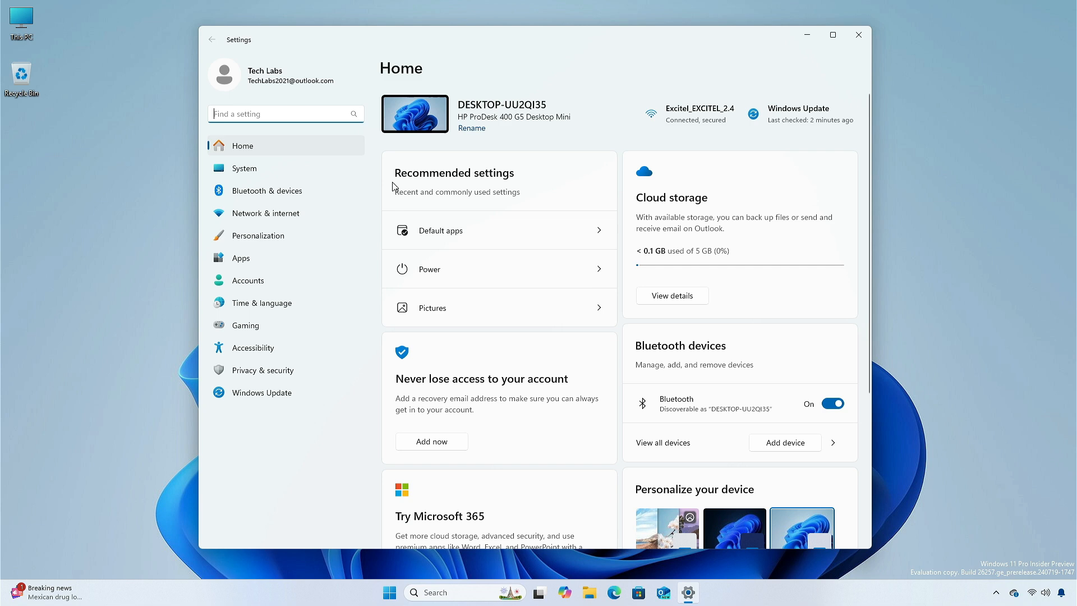
# Step: Show the About page listing Windows 11 Pro Insider Preview 24H2, build 26257.5000
pyautogui.click(245, 168)
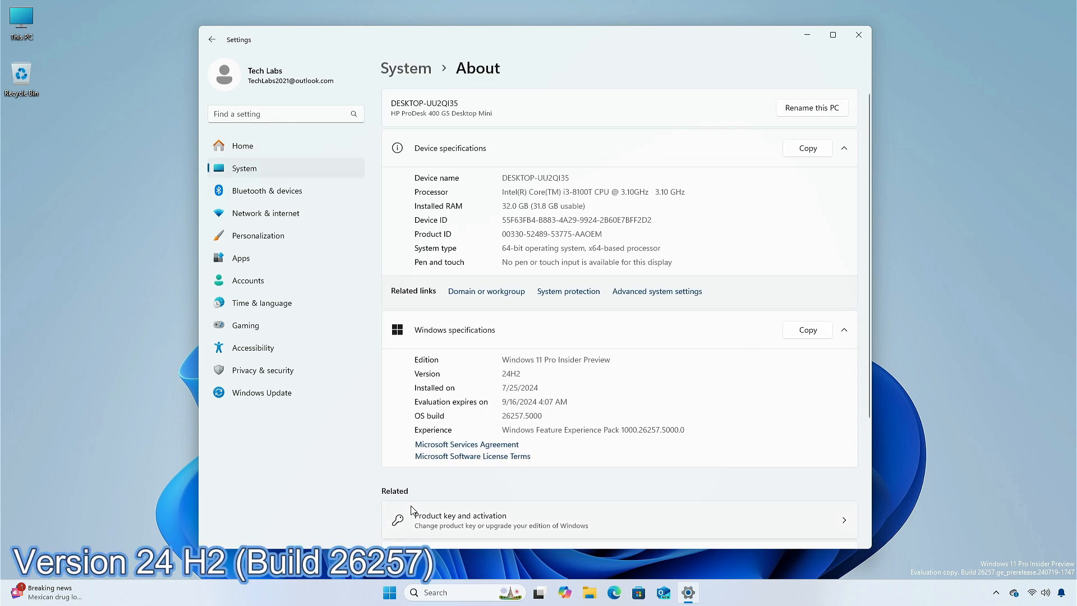
pyautogui.doubleClick(511, 374)
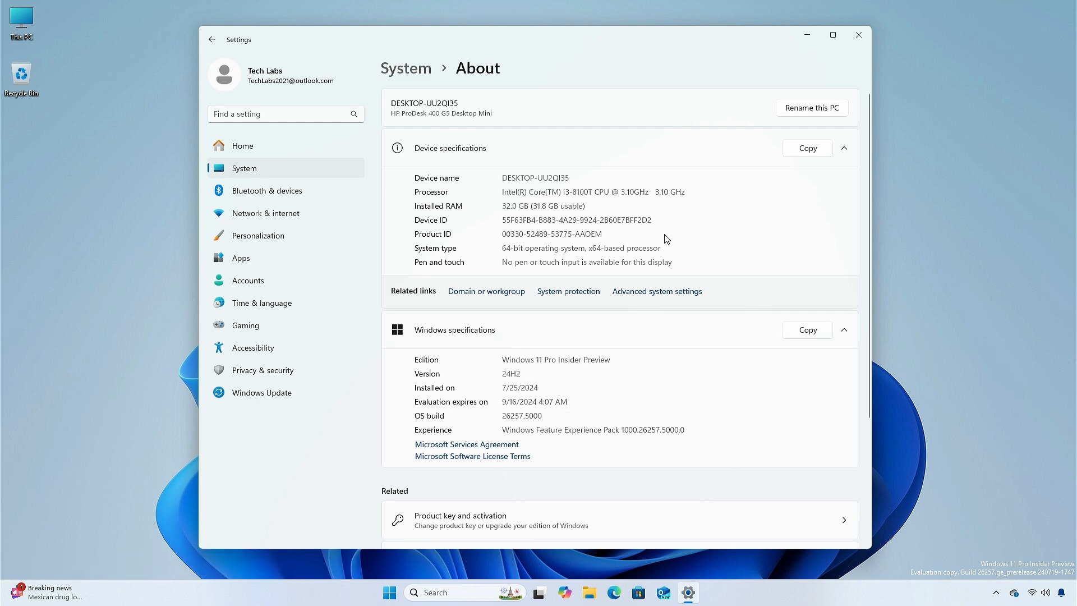
# Step: Close Settings and duplicate File Explorer's Home tab via its context menu
pyautogui.click(857, 33)
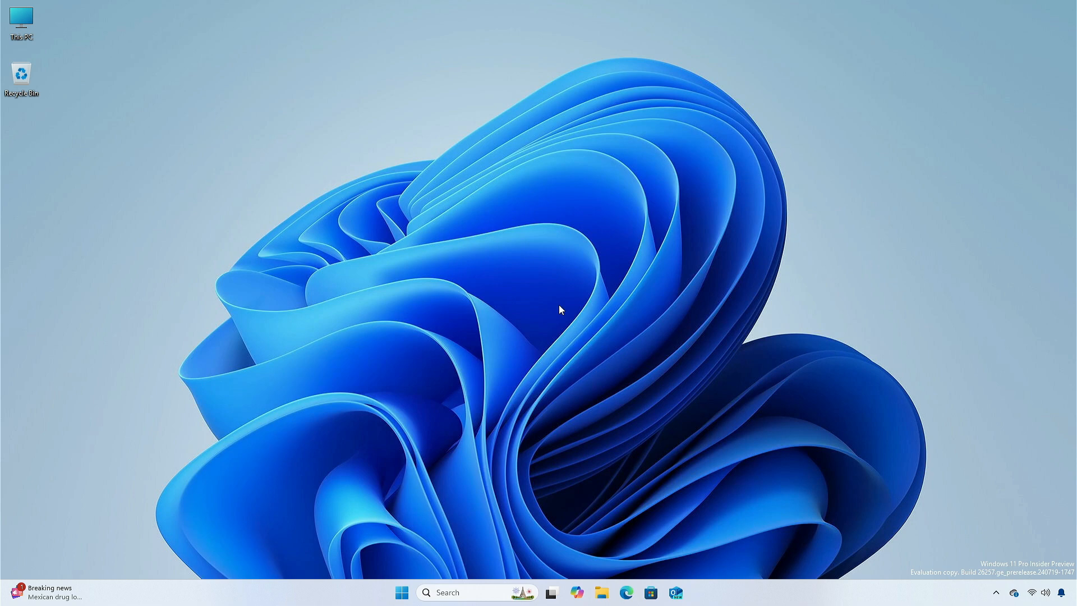
pyautogui.click(601, 593)
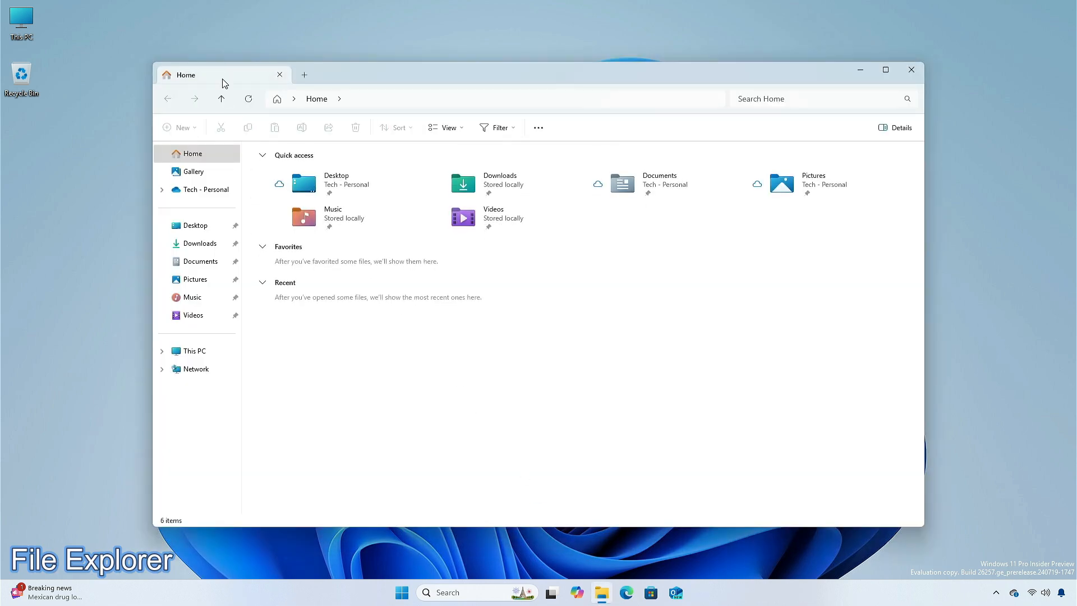
pyautogui.rightClick(211, 74)
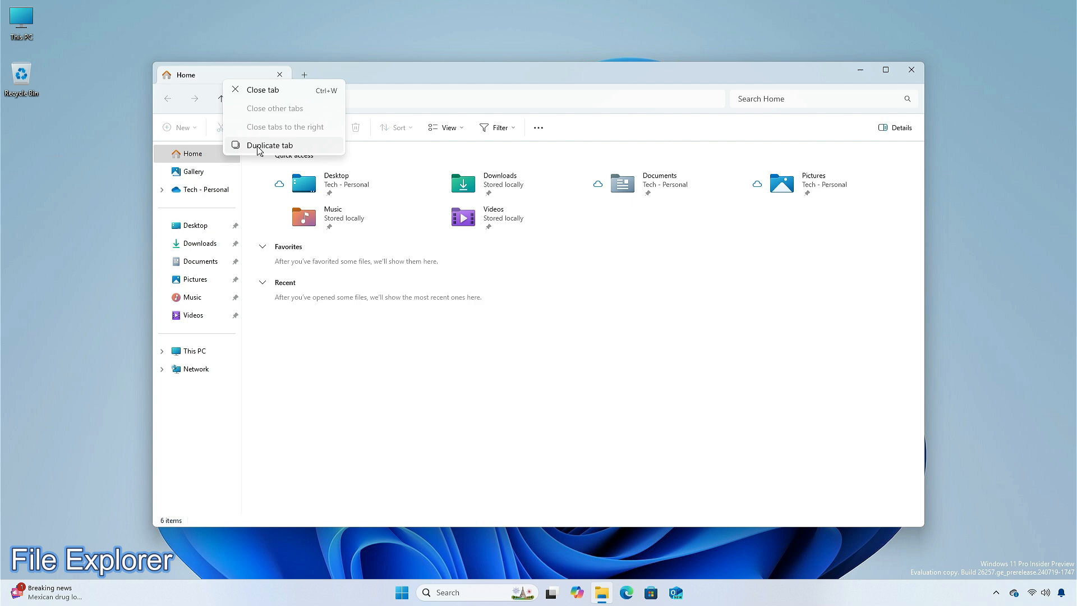
pyautogui.click(270, 145)
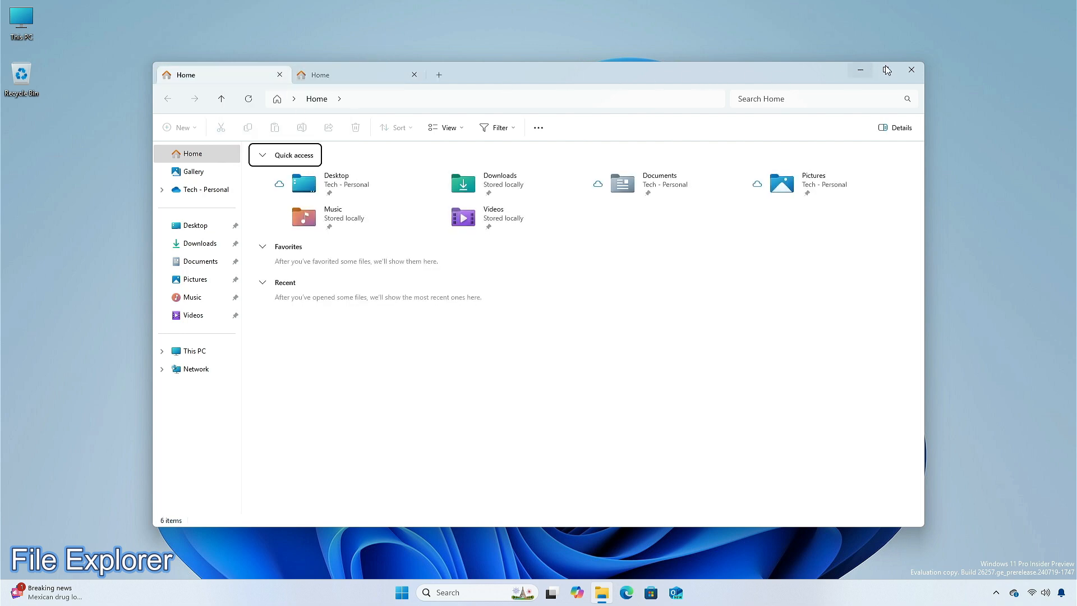
# Step: Toggle Enhance pointer precision off and back on in Mouse settings, then close Settings
pyautogui.click(887, 69)
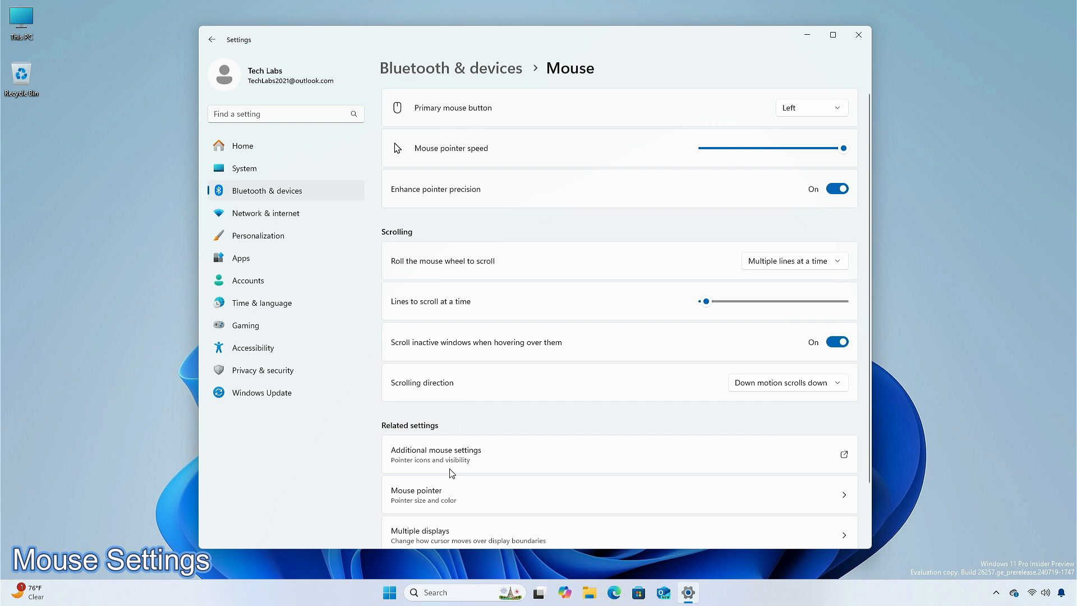
pyautogui.moveTo(627, 200)
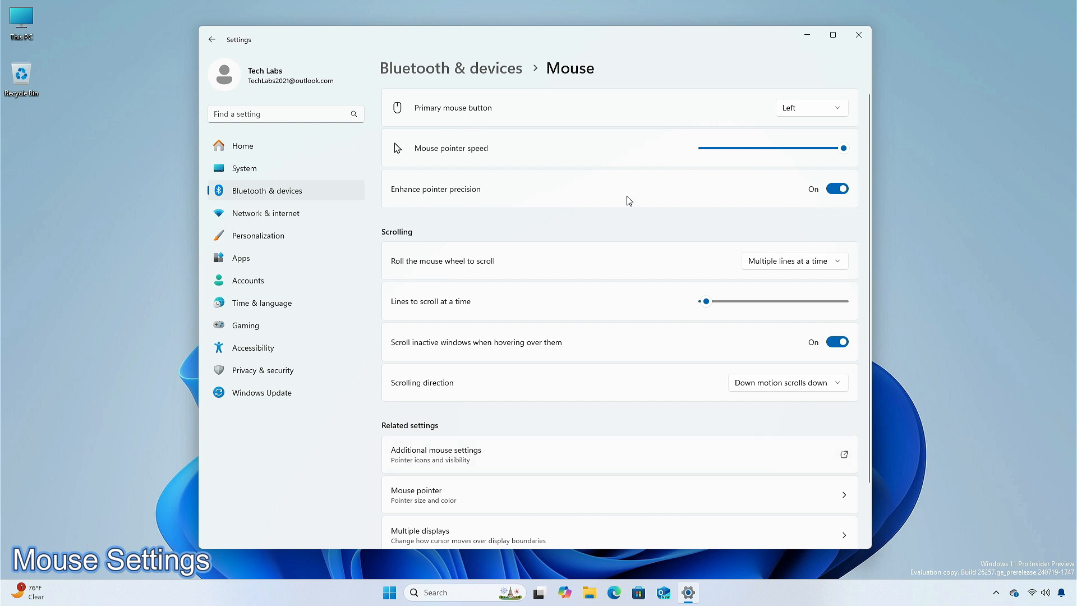
pyautogui.click(837, 188)
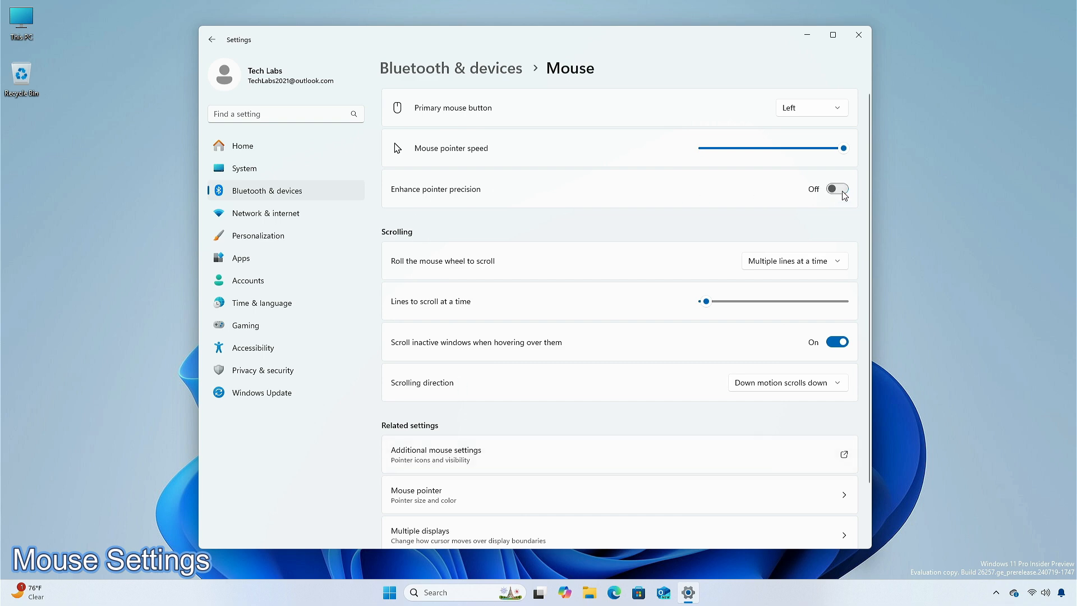
pyautogui.click(836, 188)
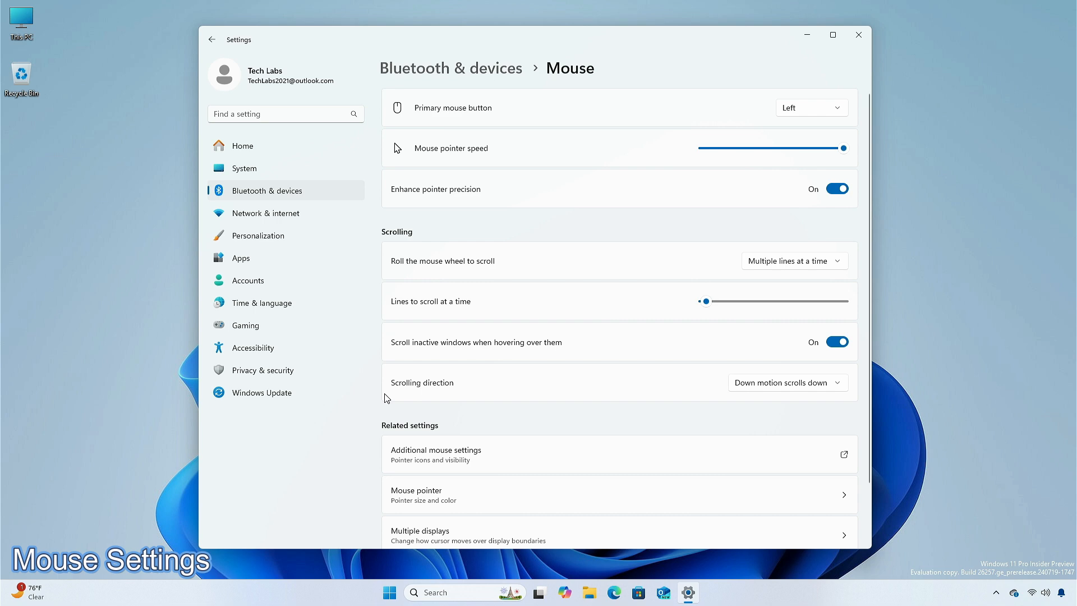
pyautogui.click(788, 383)
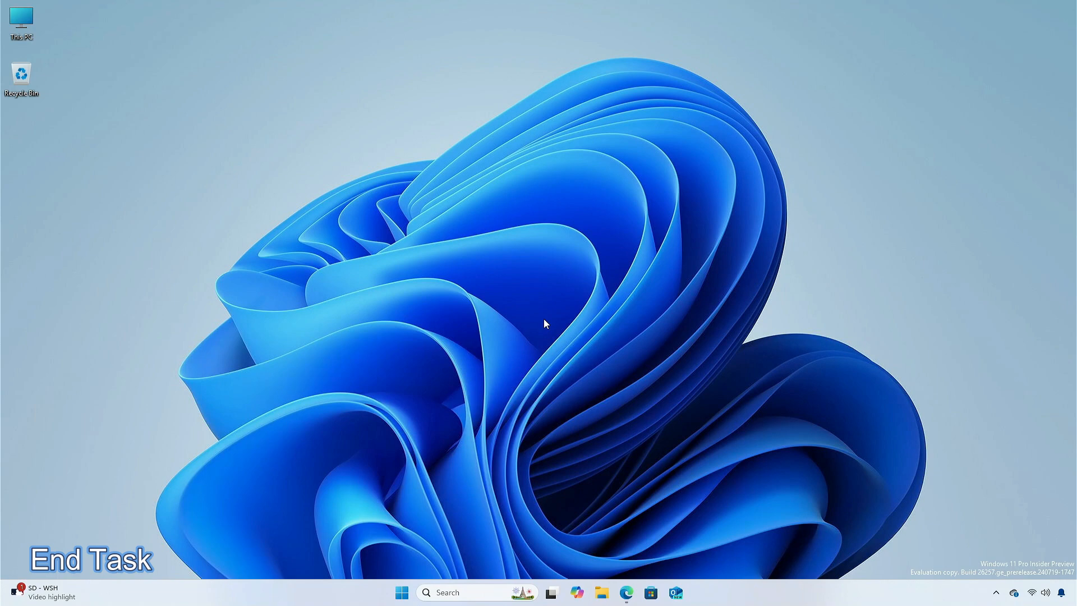
# Step: Launch Microsoft Edge and force-quit it with the taskbar End task option
pyautogui.click(626, 592)
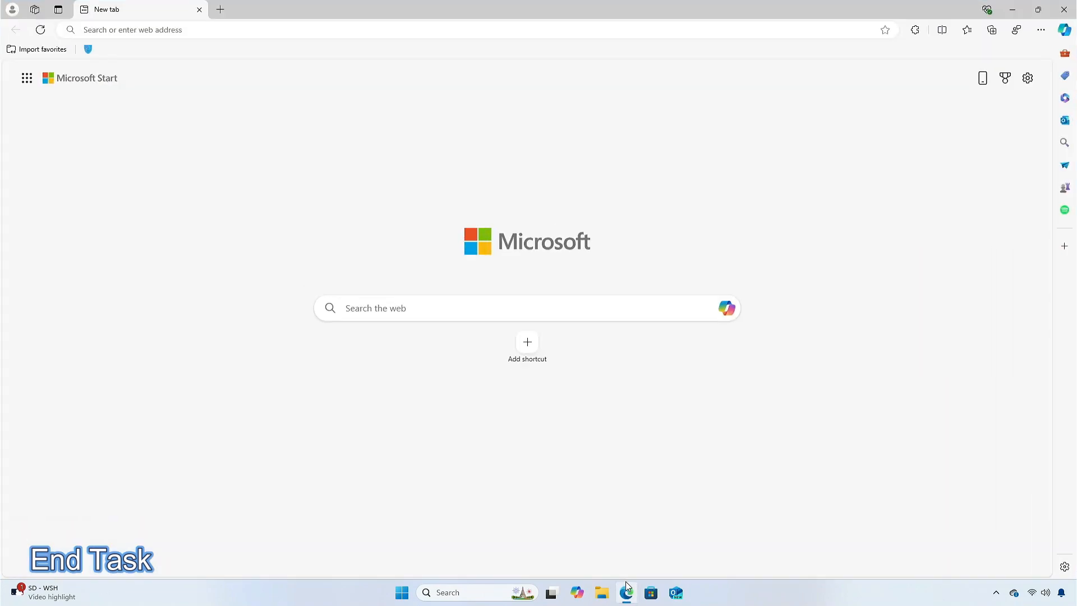
pyautogui.rightClick(626, 592)
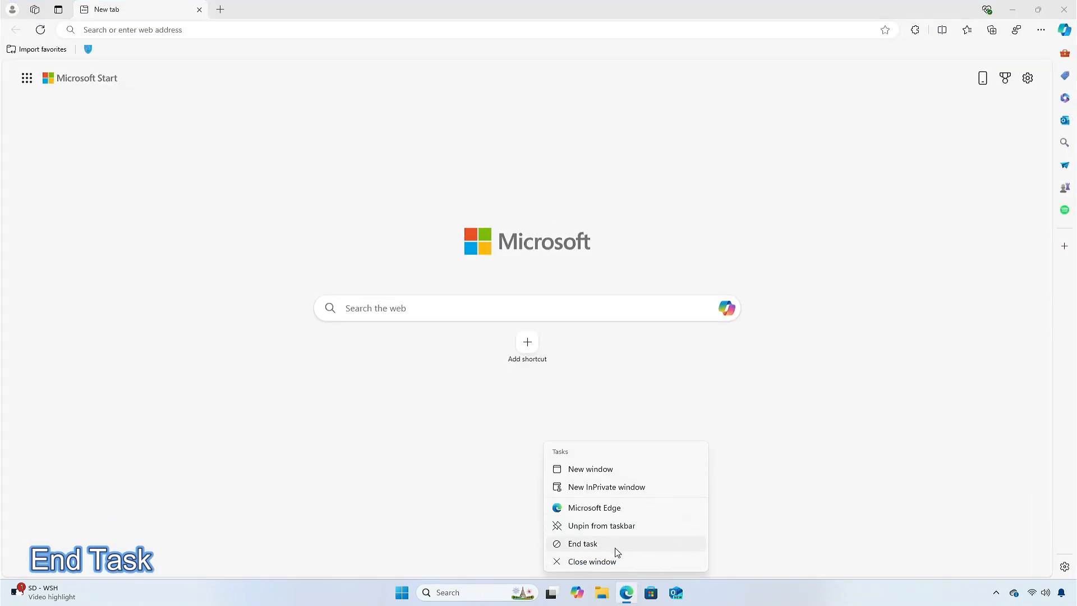
pyautogui.click(583, 543)
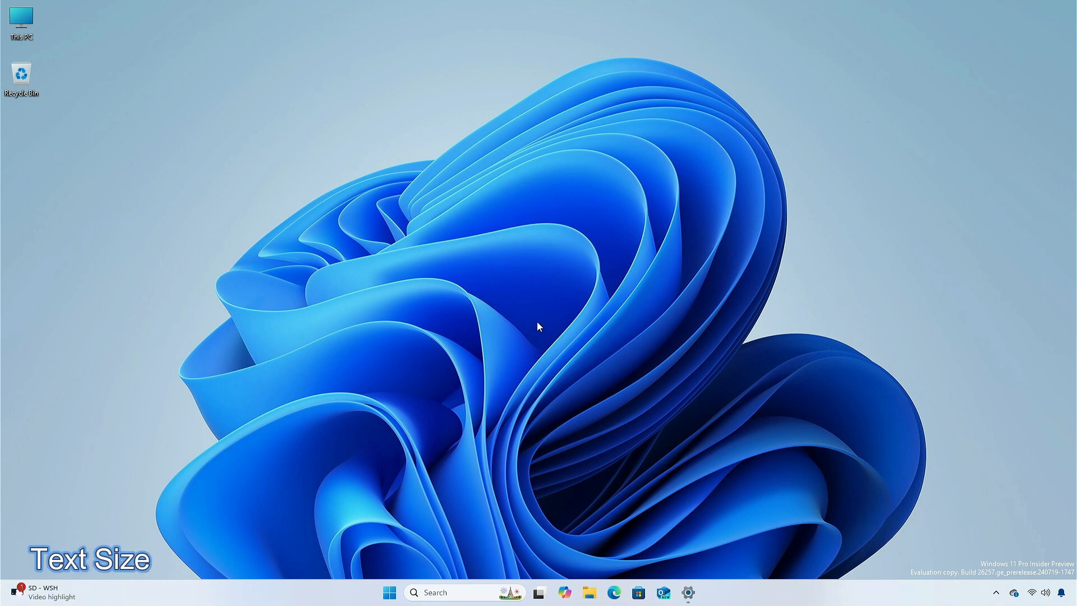
pyautogui.click(691, 590)
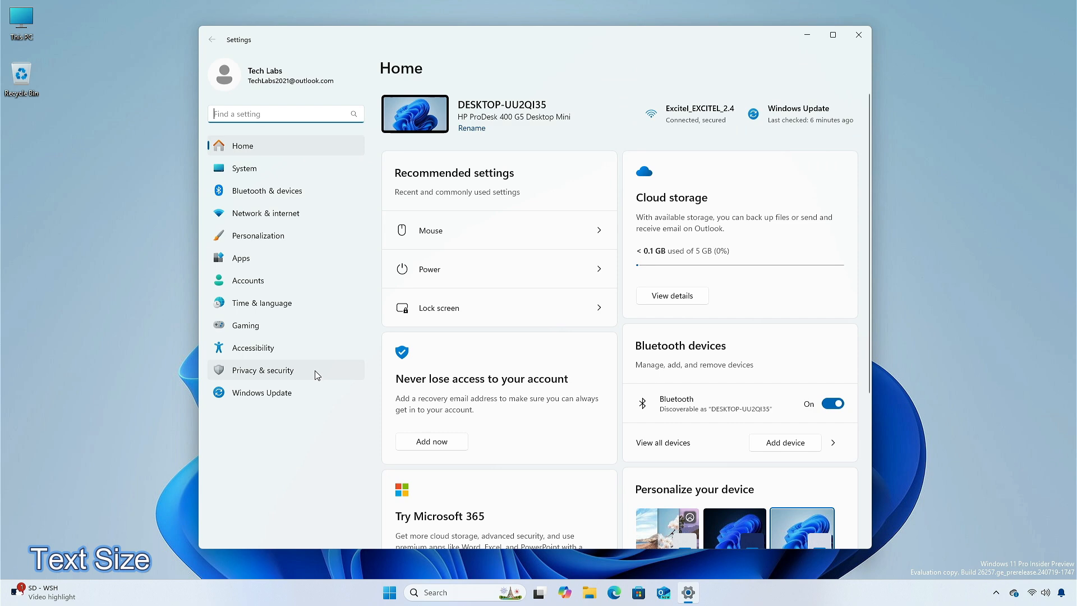
pyautogui.click(253, 348)
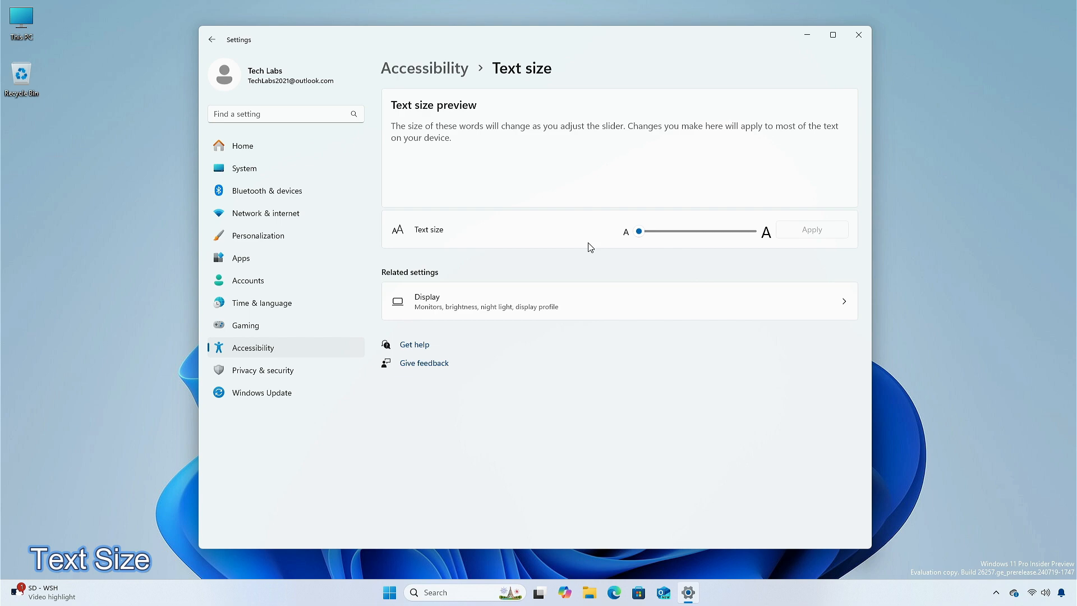
pyautogui.click(860, 34)
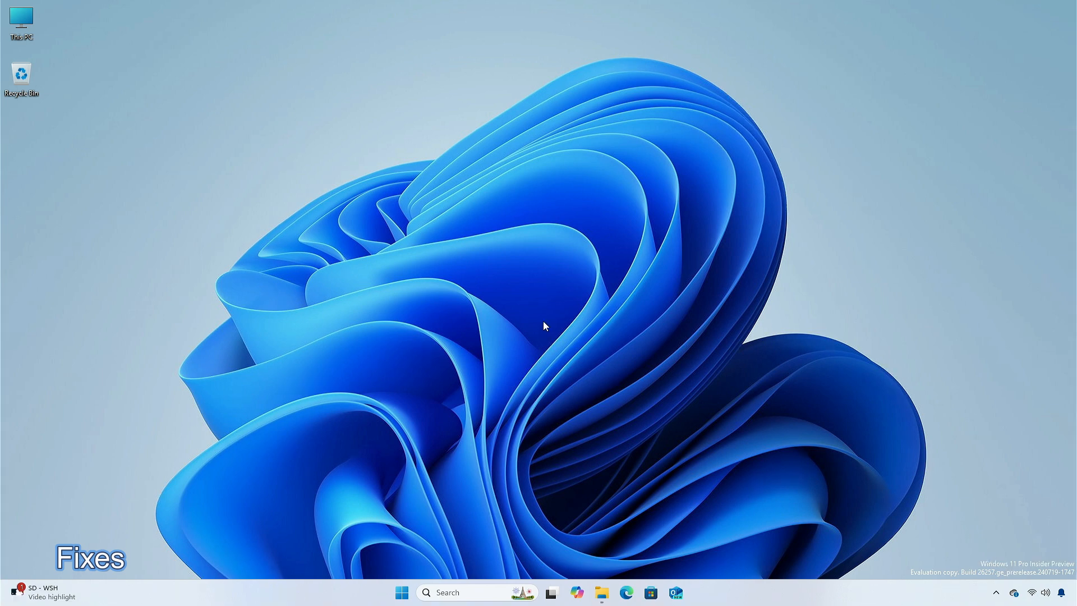
pyautogui.click(602, 592)
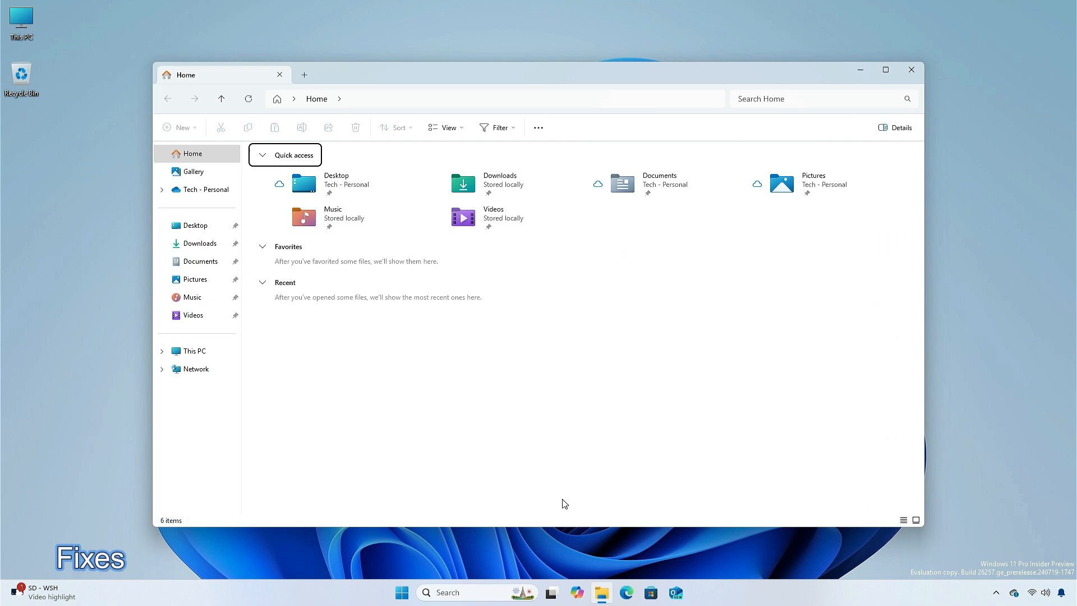
pyautogui.moveTo(527, 420)
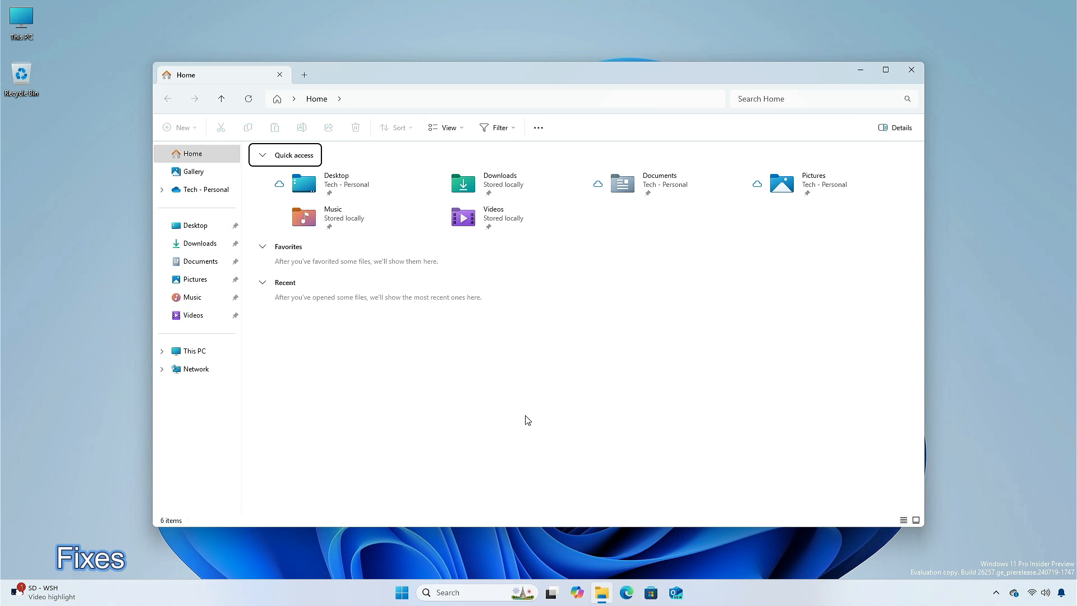
pyautogui.click(911, 70)
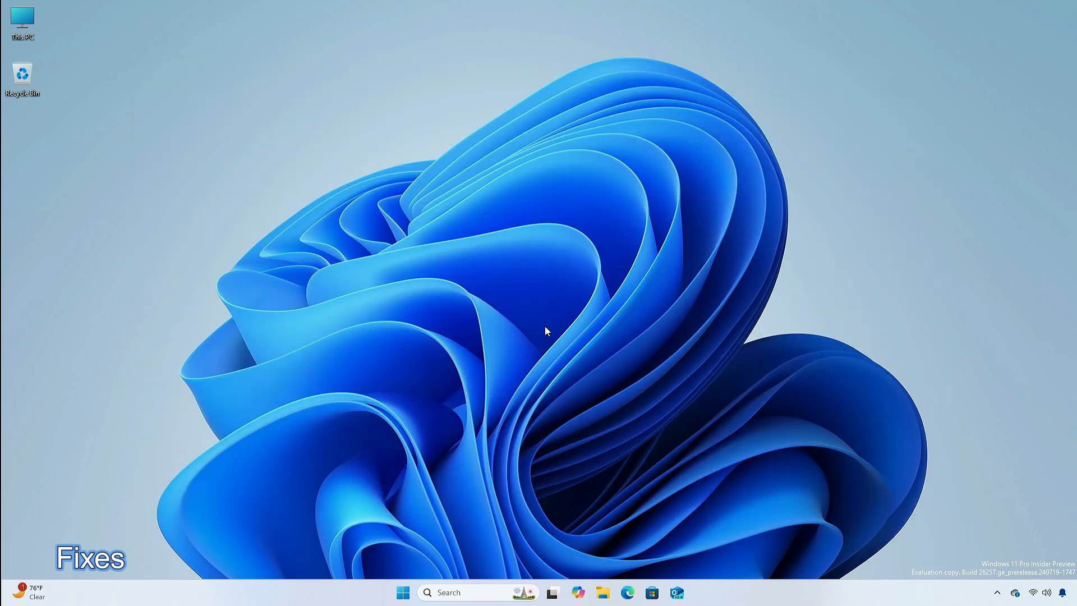